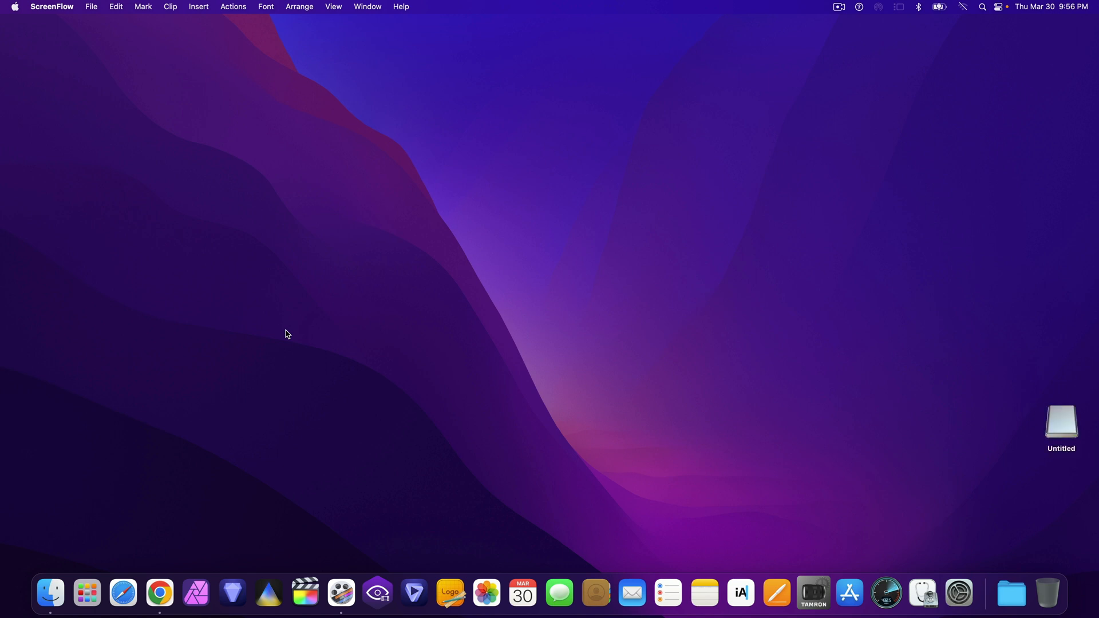
# - Show the Untitled memory card's root with its M4ROOT, PRIVATE and SONY folders
pyautogui.click(49, 593)
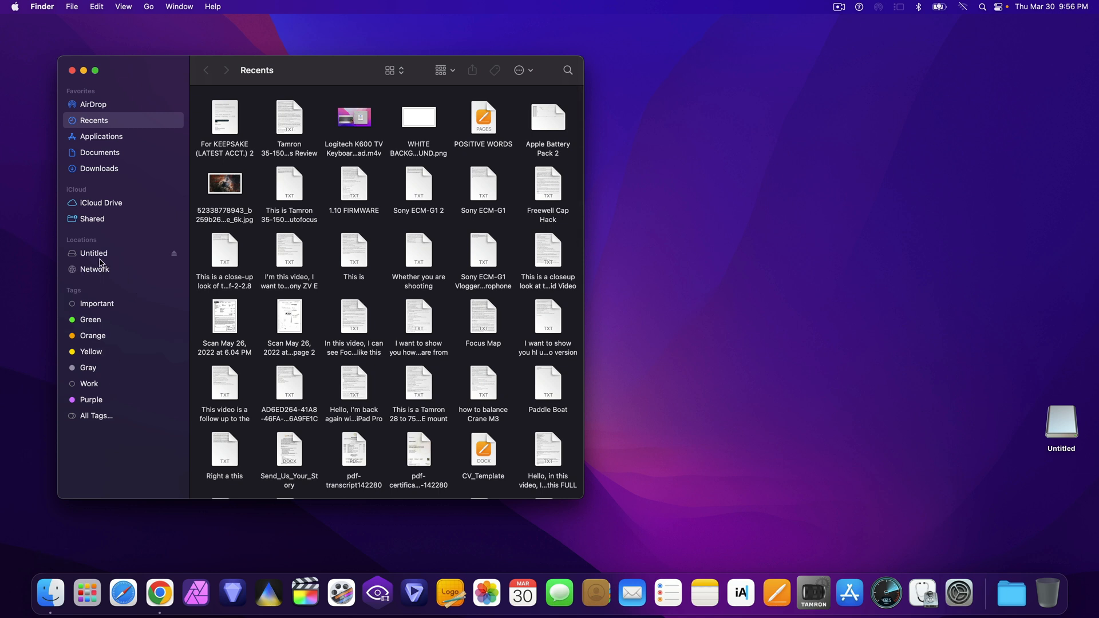
pyautogui.click(94, 253)
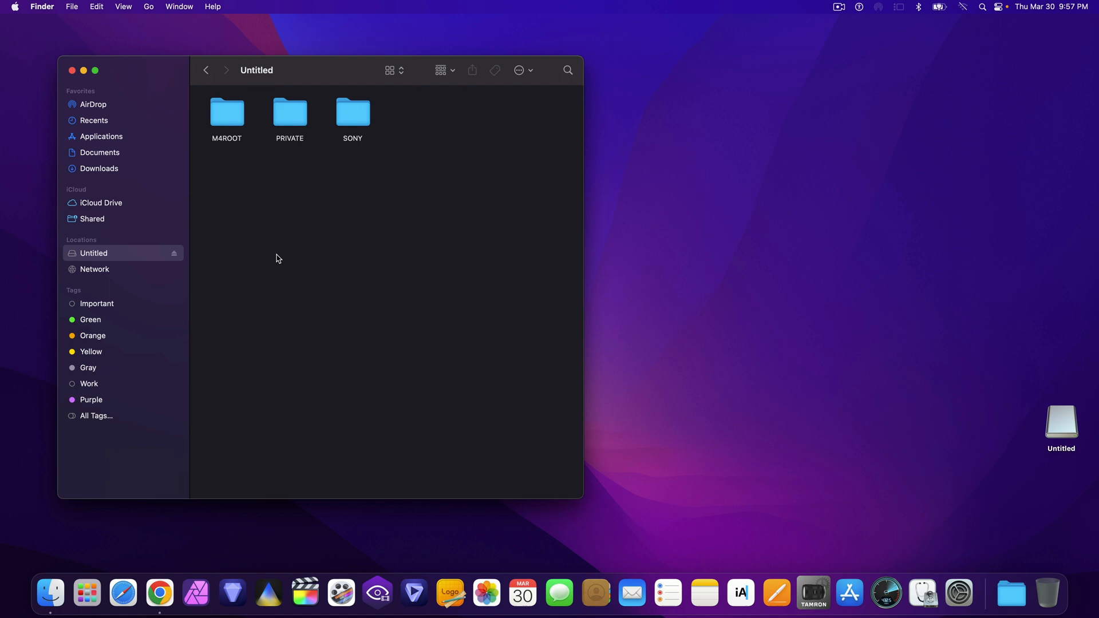
pyautogui.moveTo(477, 500)
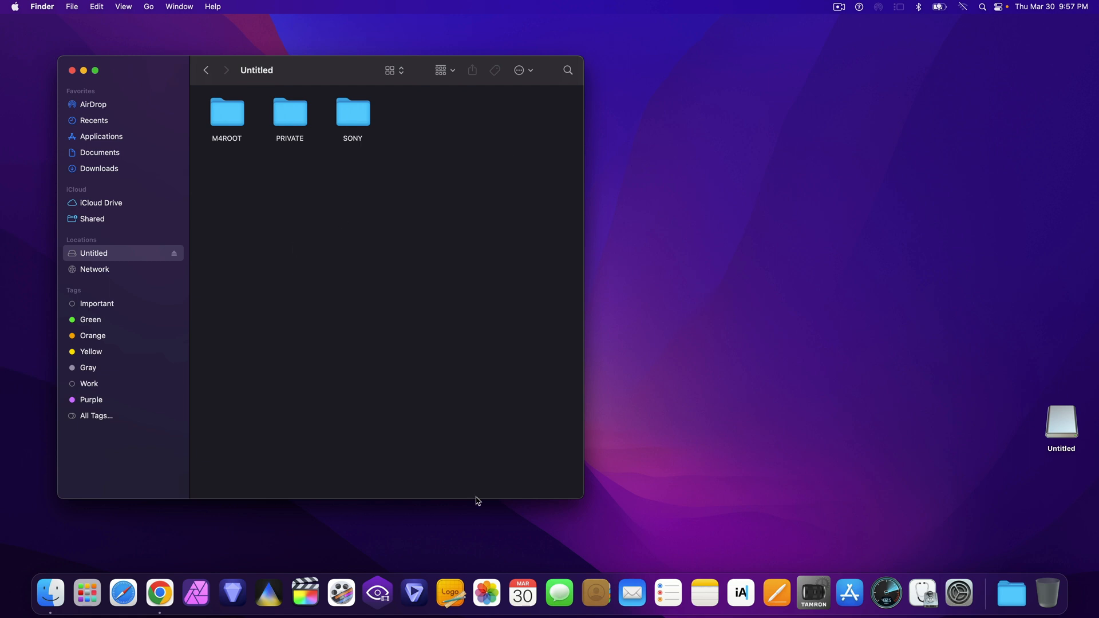
# - Load the Sony support home page at sony.com/electronics/support in Chrome
pyautogui.click(159, 593)
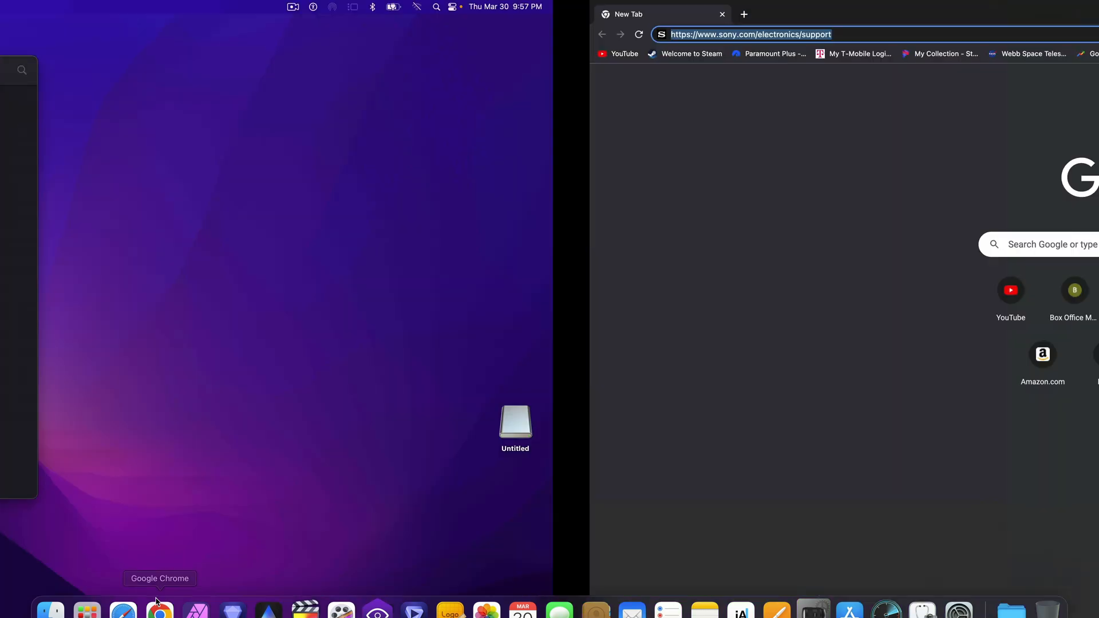
pyautogui.click(159, 610)
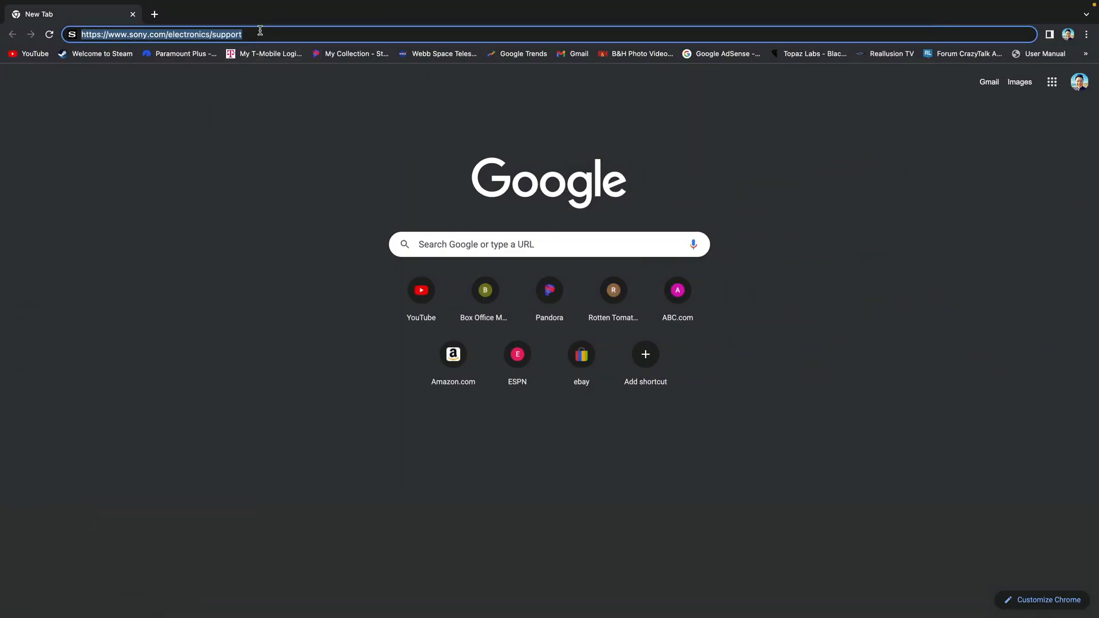
pyautogui.press('Return')
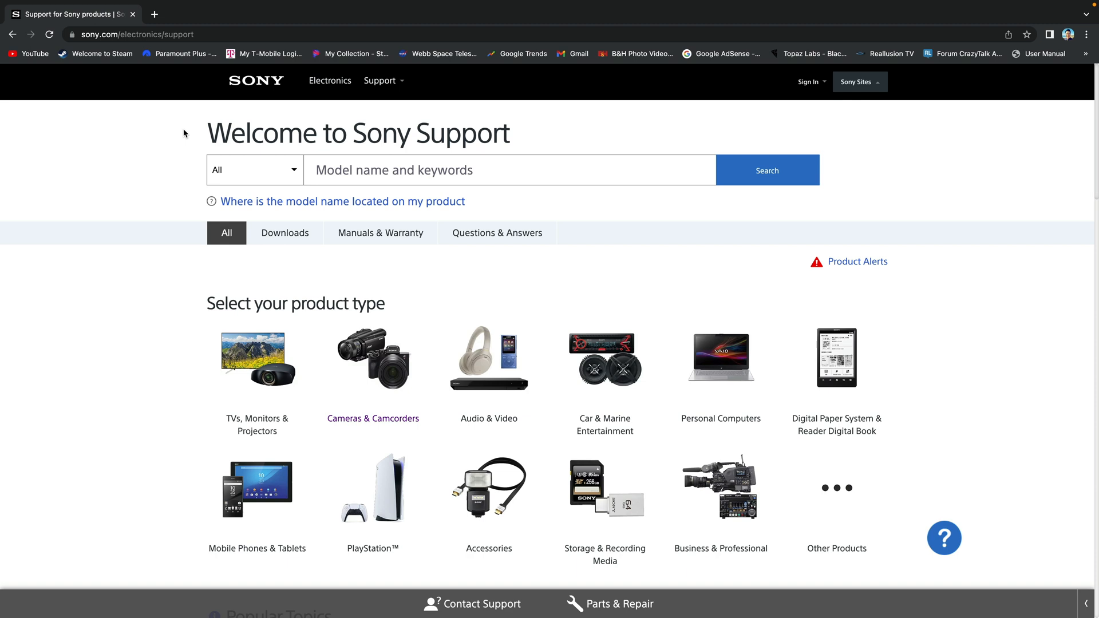
pyautogui.moveTo(376, 350)
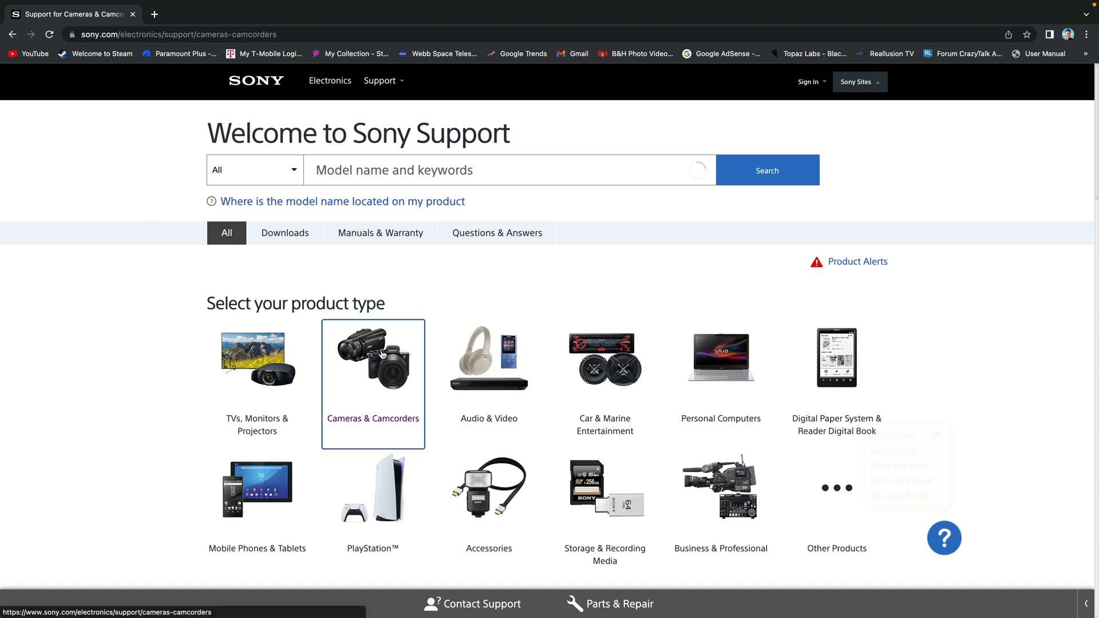
# - Navigate Cameras & Camcorders > Digital Cameras > Interchangeable-lens Cameras > E-Mount Body
pyautogui.click(372, 384)
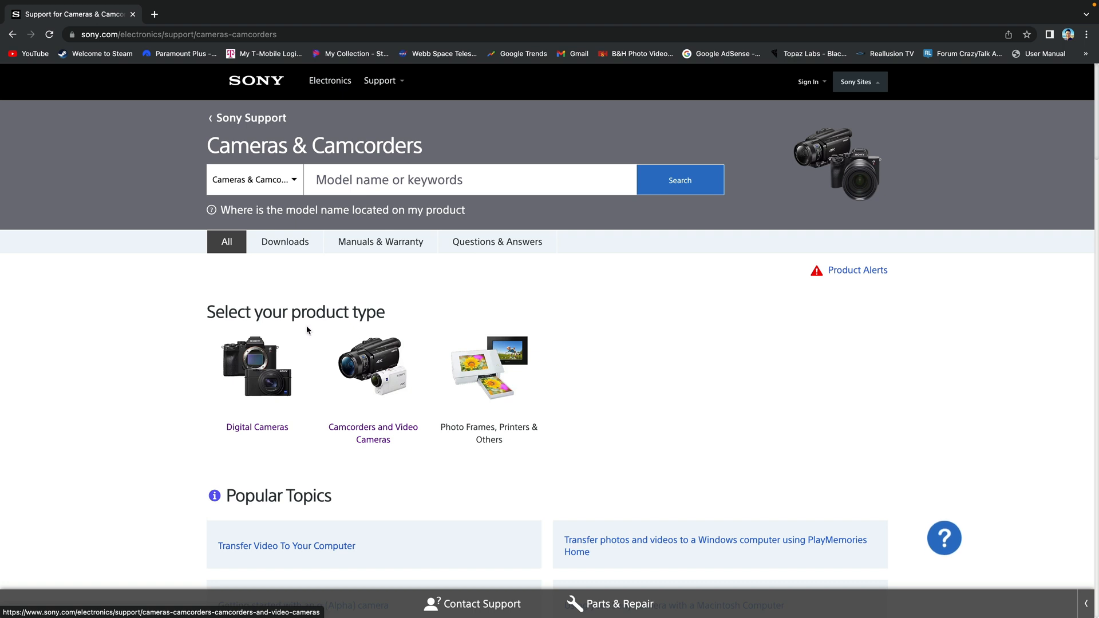
pyautogui.moveTo(270, 375)
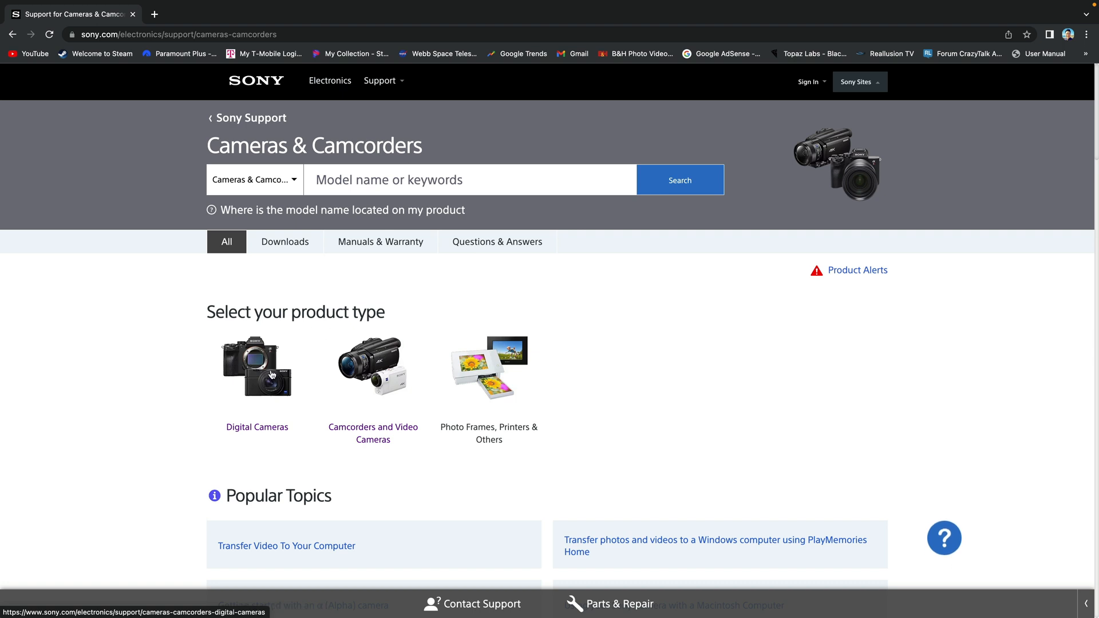
pyautogui.click(256, 366)
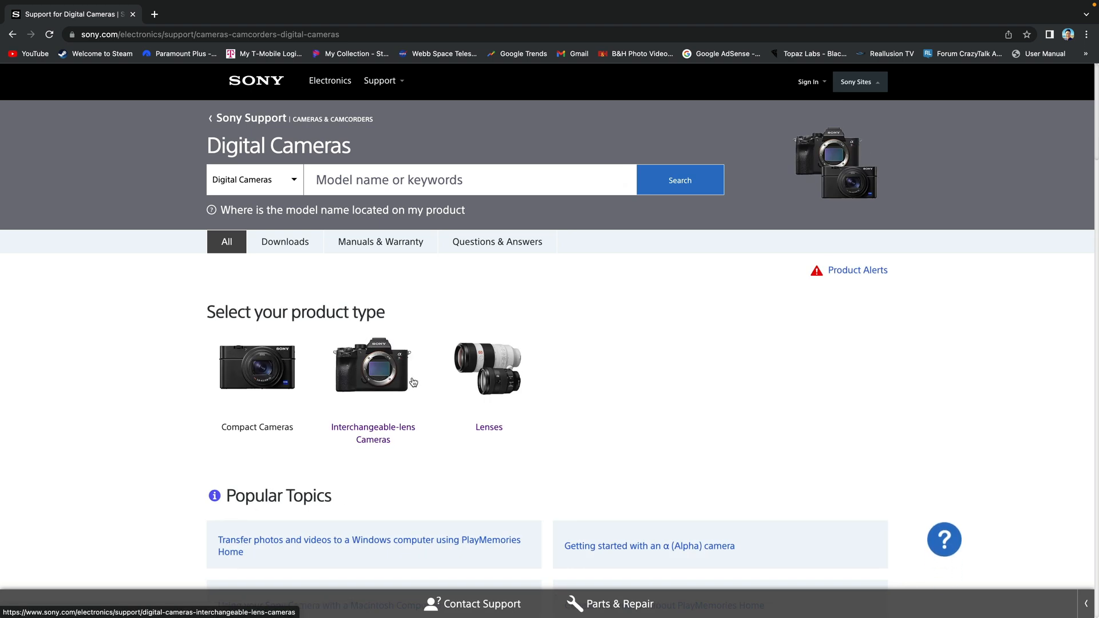
pyautogui.moveTo(398, 379)
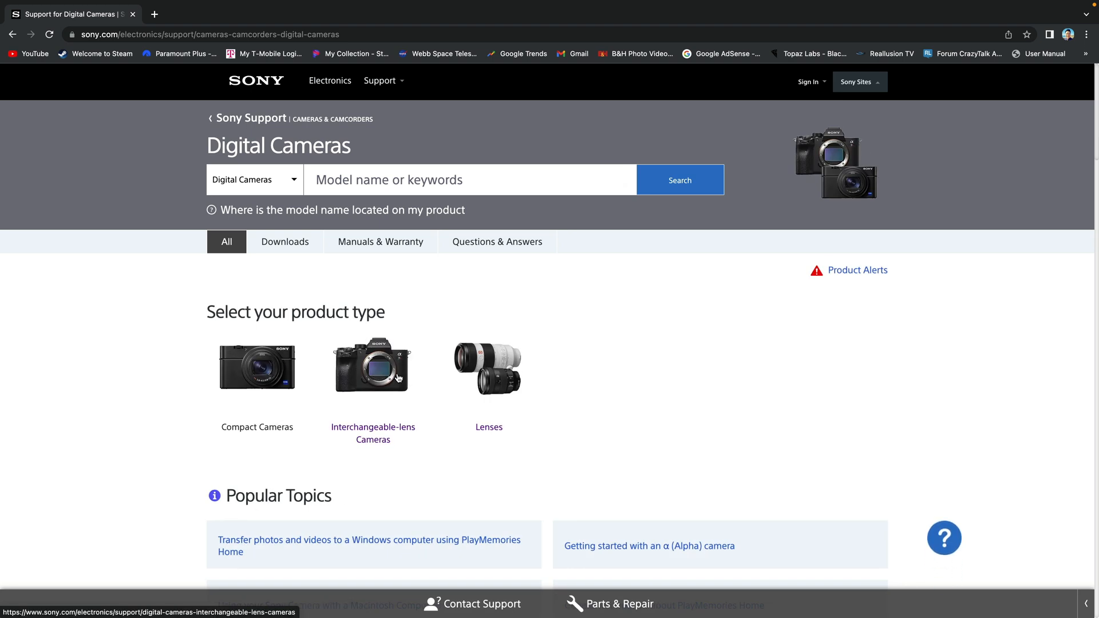
pyautogui.click(373, 367)
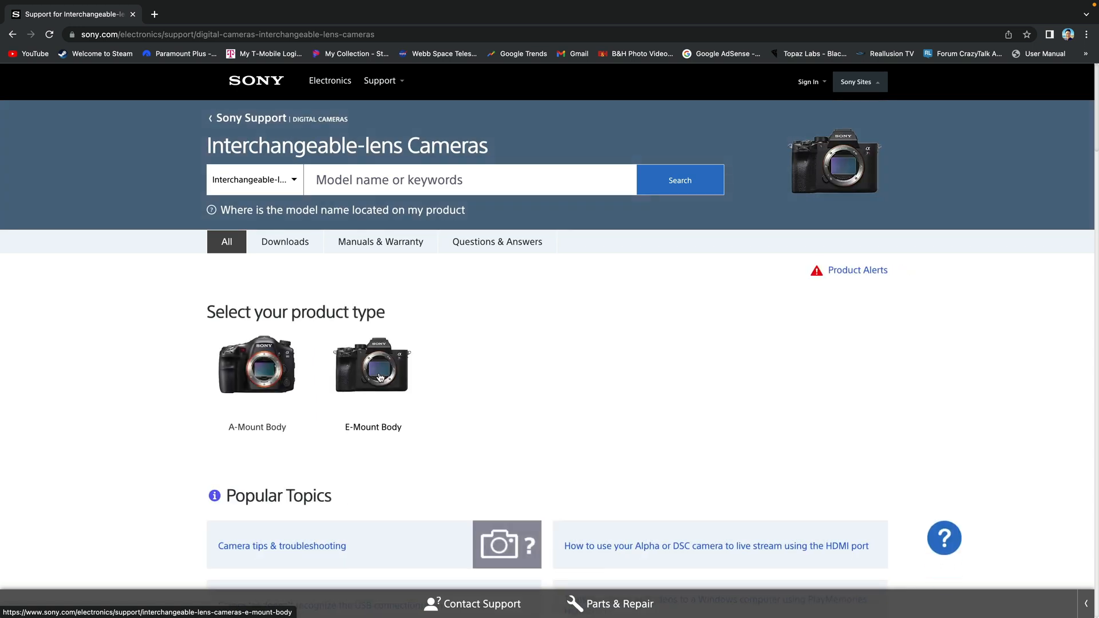
pyautogui.click(373, 364)
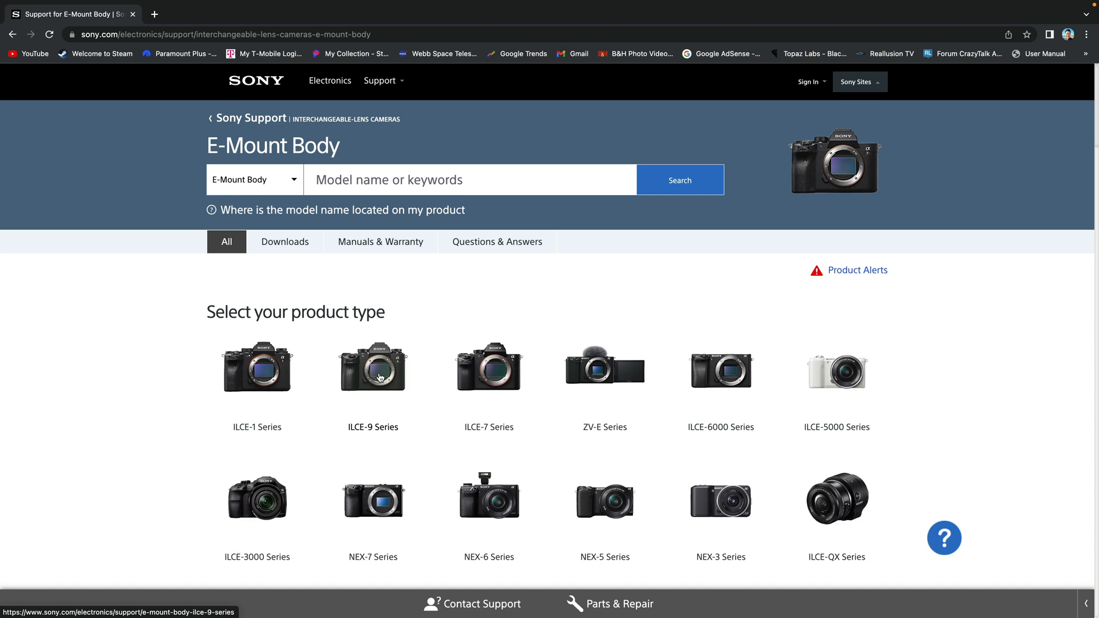
pyautogui.moveTo(489, 377)
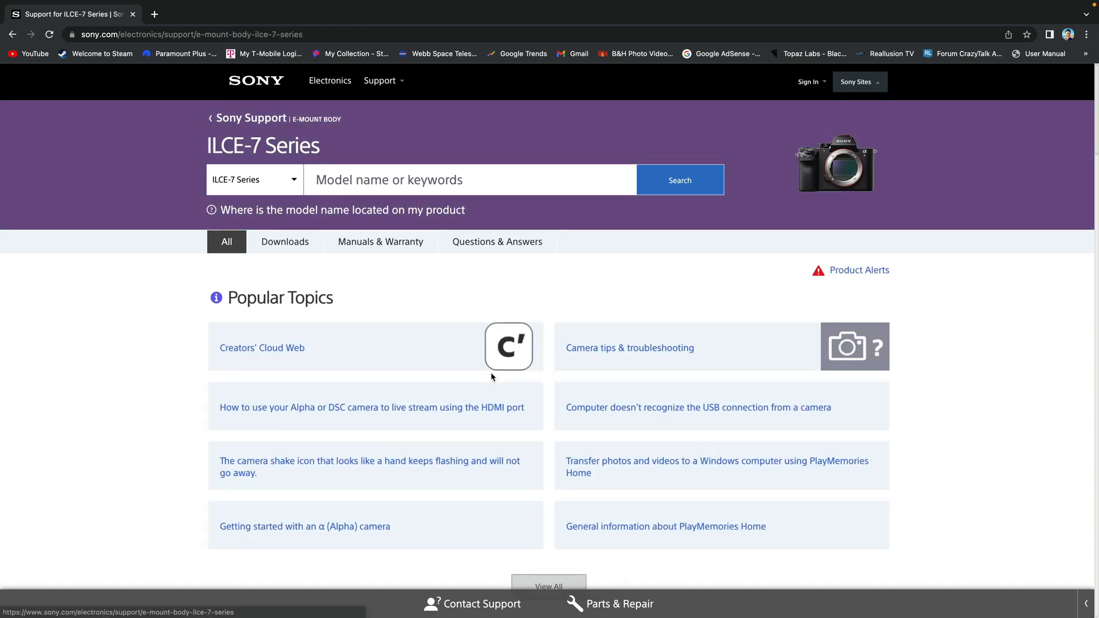
# - Show the ILCE-7 Series downloads and choose the ILCE-7RM5 model
pyautogui.click(285, 242)
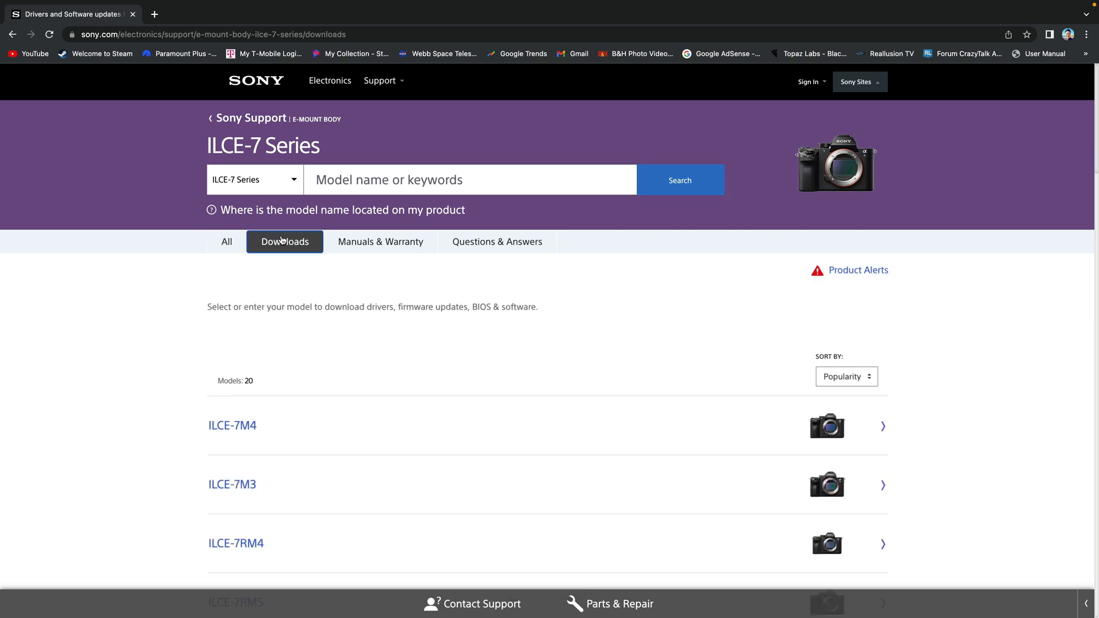
pyautogui.scroll(-3)
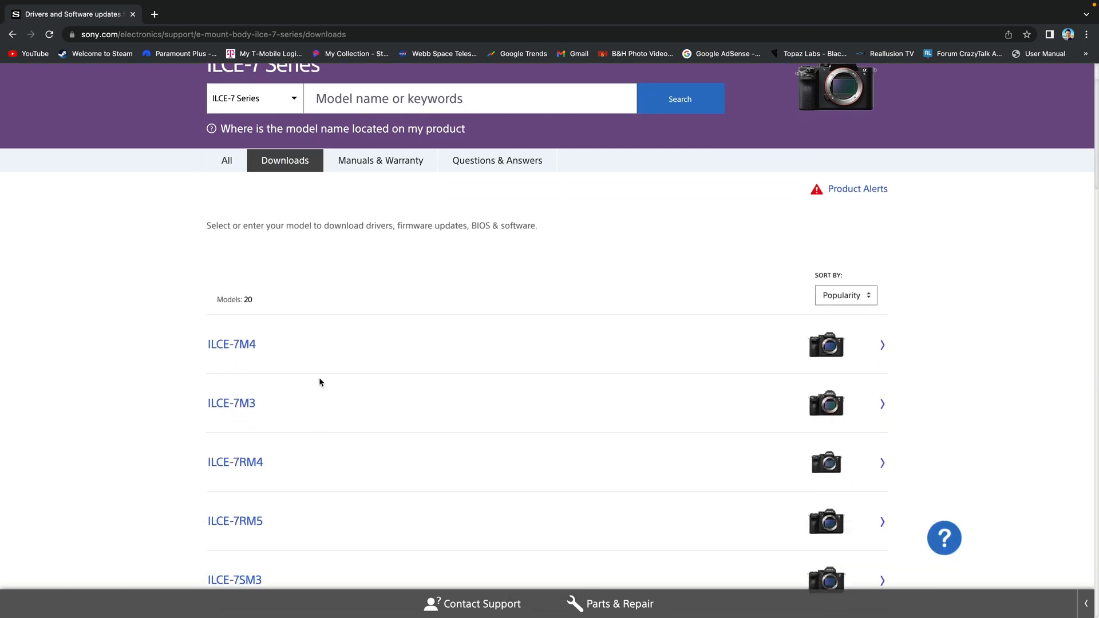
pyautogui.scroll(-3)
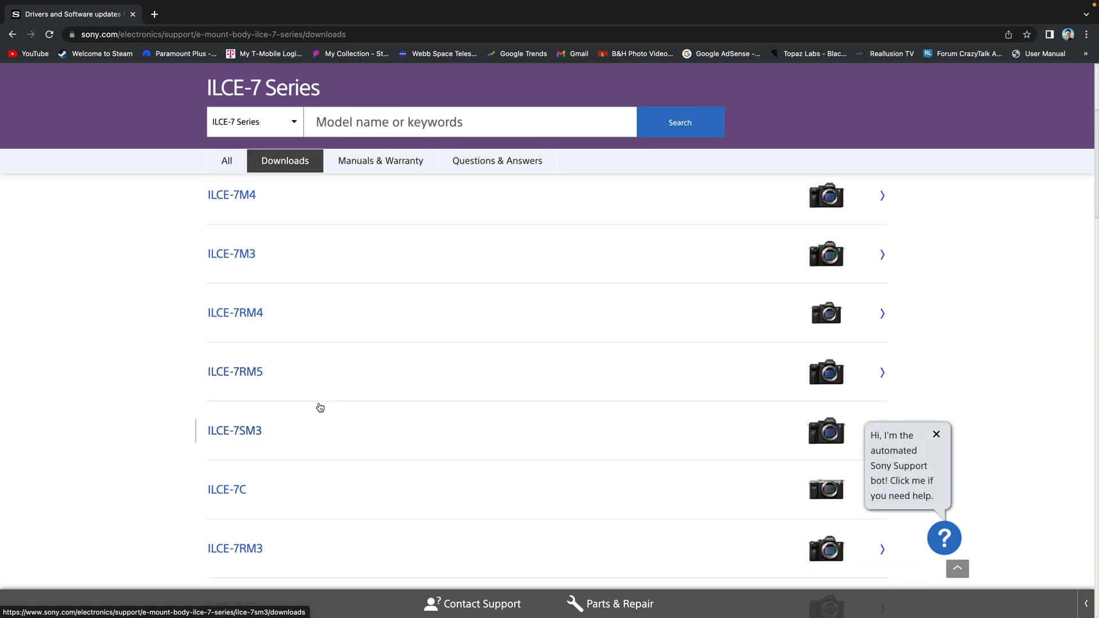
pyautogui.moveTo(227, 379)
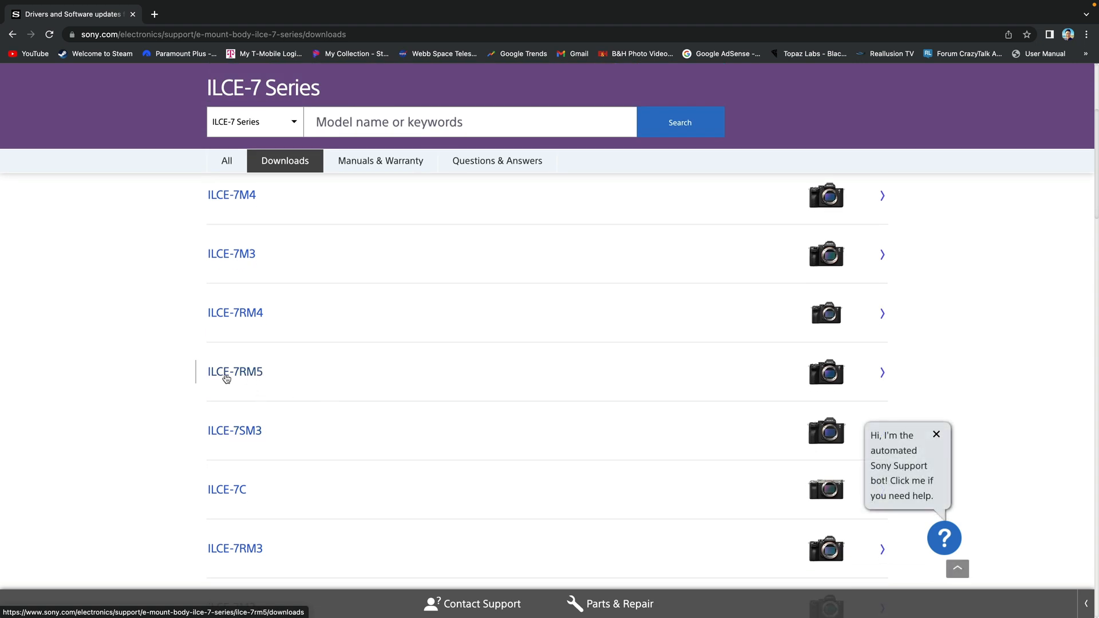
pyautogui.click(235, 371)
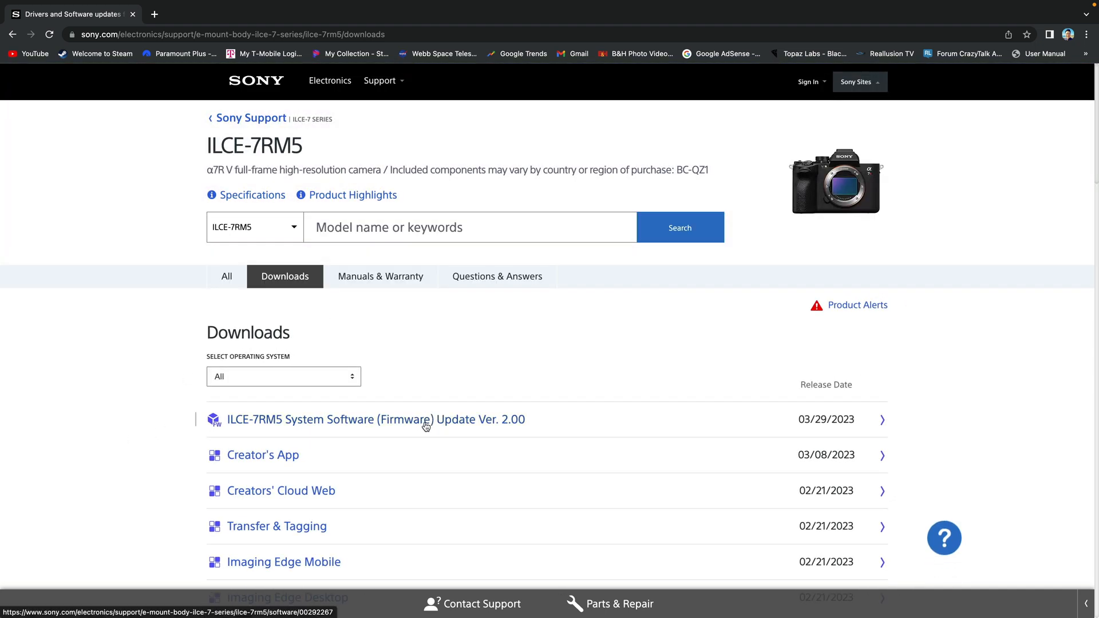
# - Go to the System Software (Firmware) Update Ver. 2.00 entry for the ILCE-7RM5
pyautogui.click(945, 538)
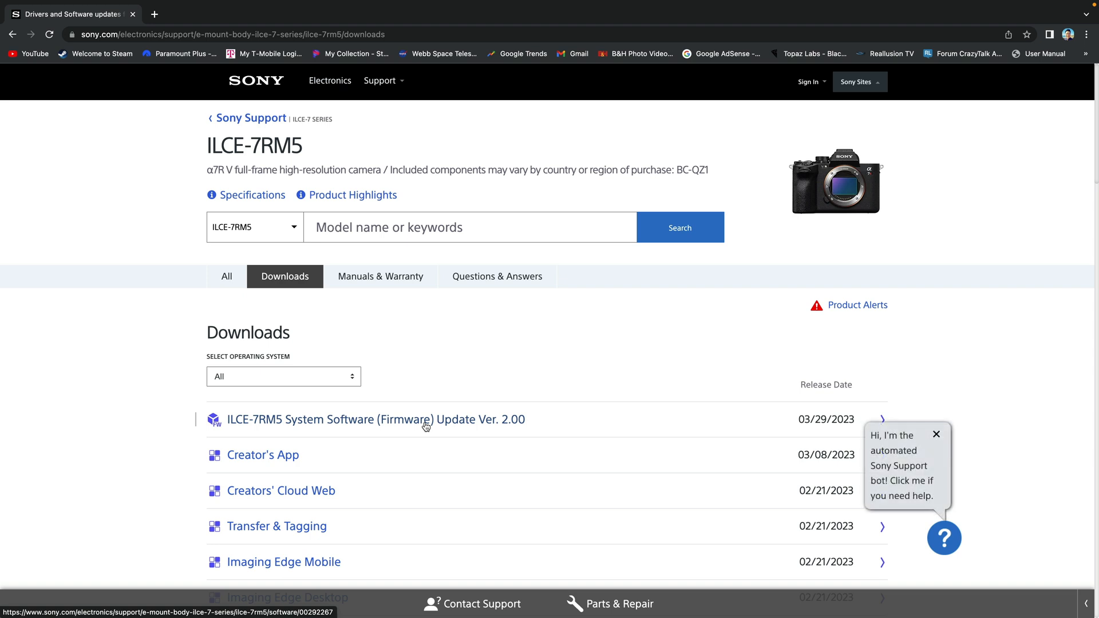
pyautogui.click(371, 419)
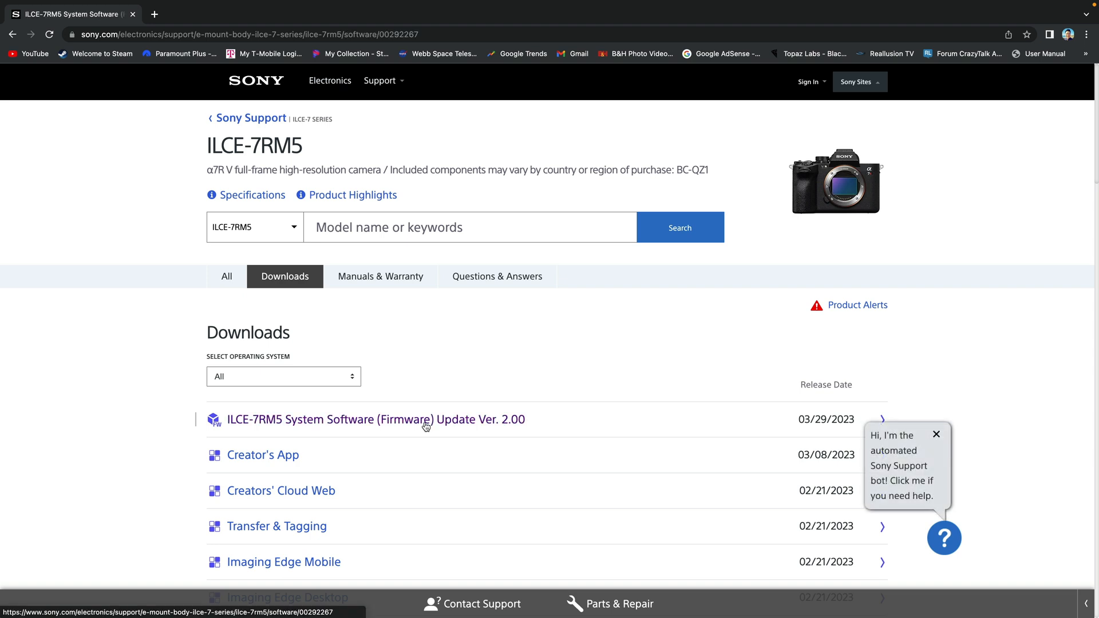
# - Start the Ver. 2.00 firmware download to bring up its license agreement
pyautogui.click(364, 419)
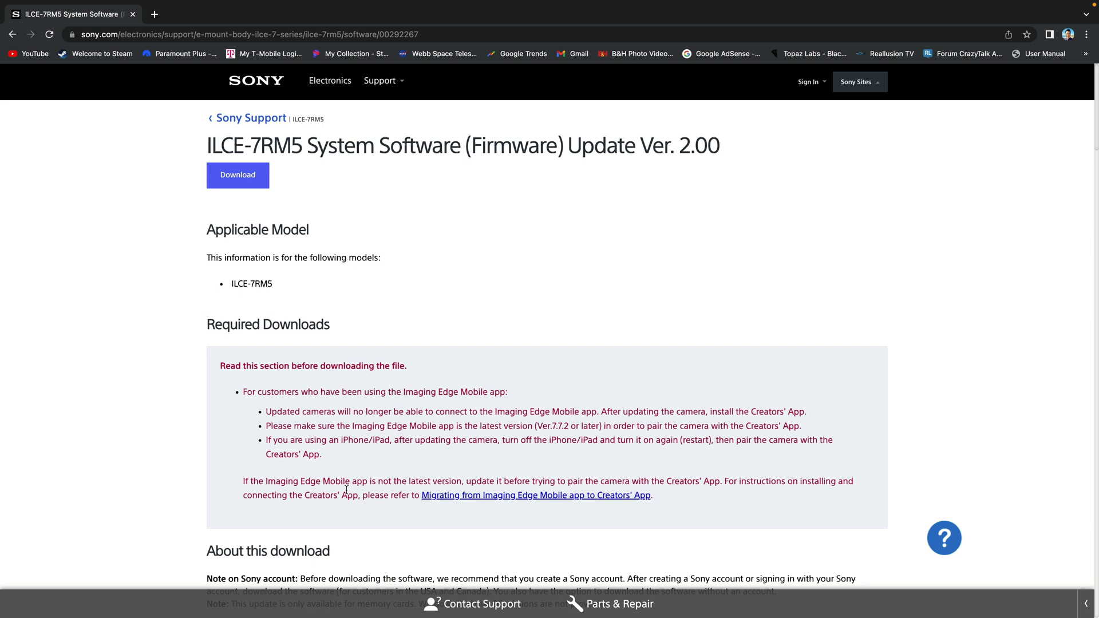
pyautogui.moveTo(413, 424)
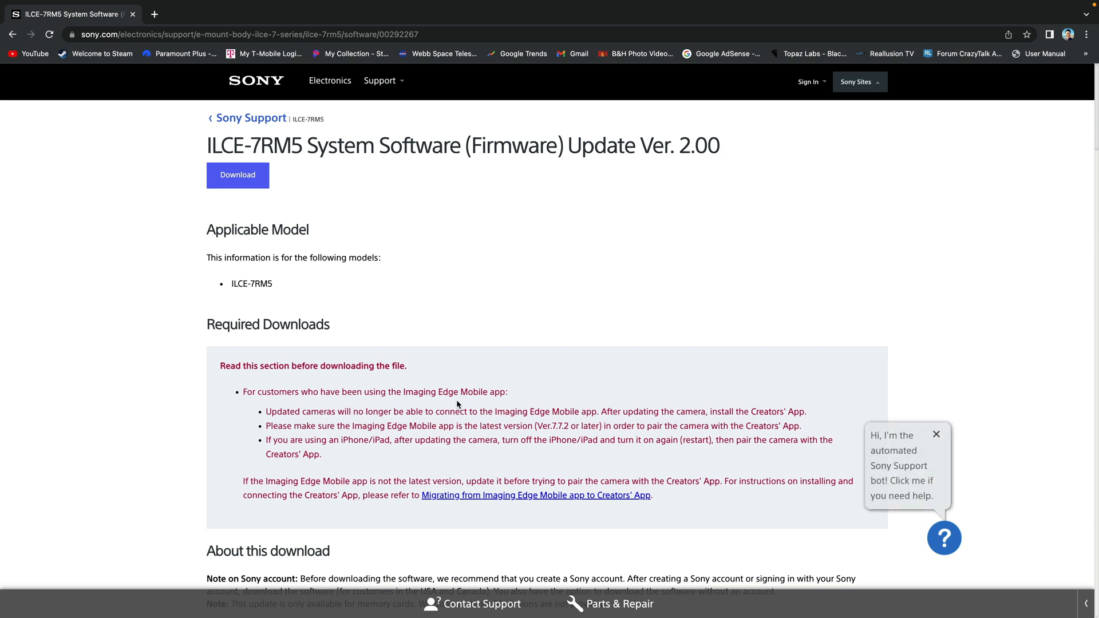
pyautogui.scroll(-3)
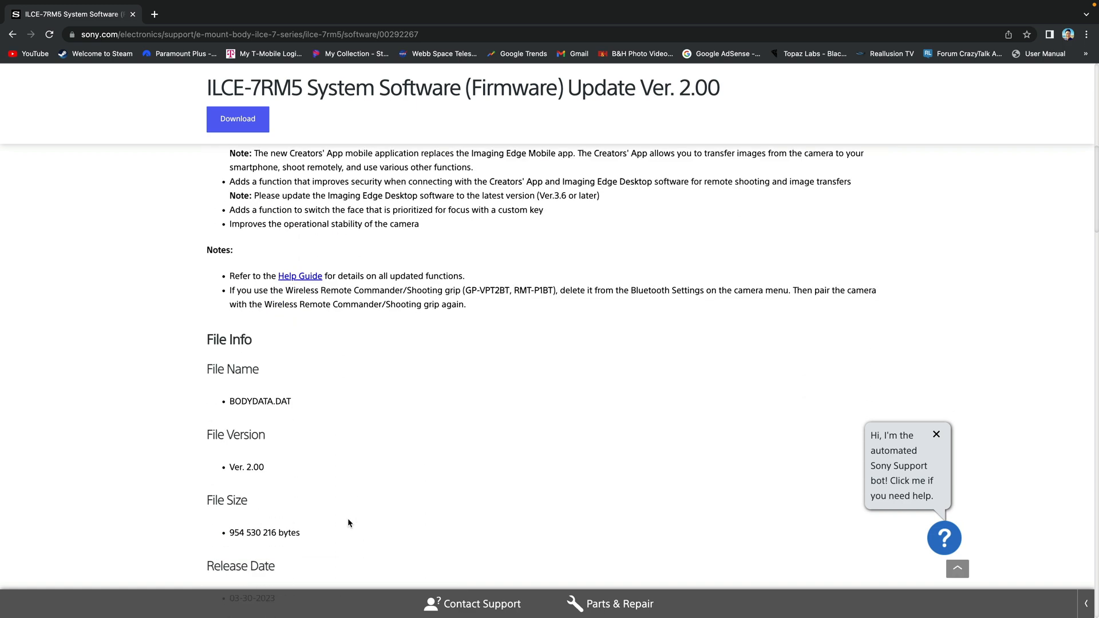
pyautogui.scroll(3)
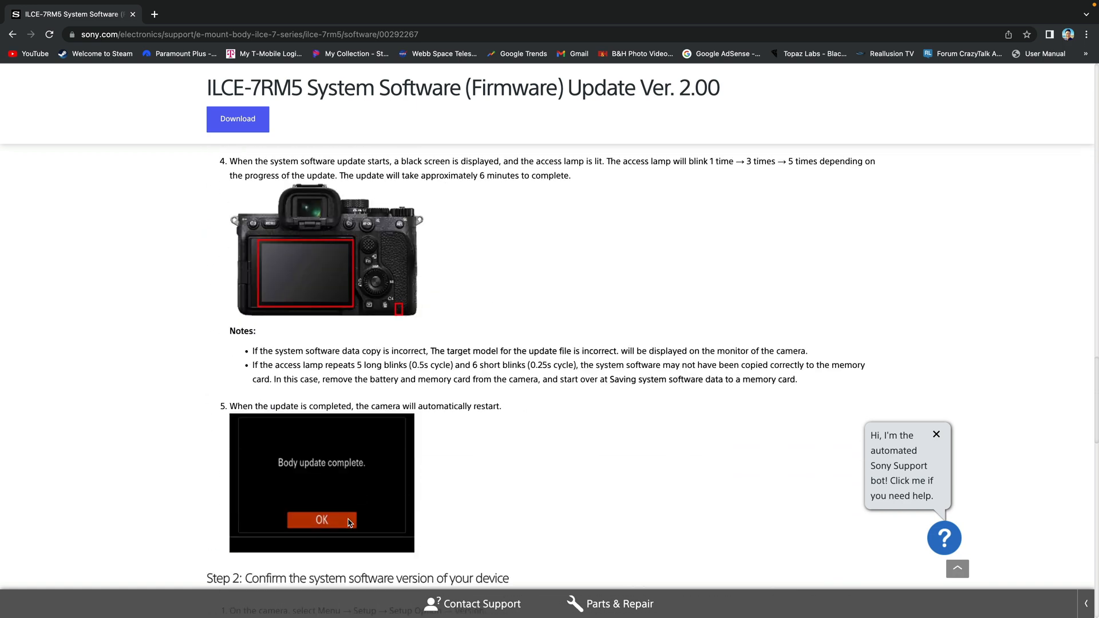
pyautogui.scroll(3)
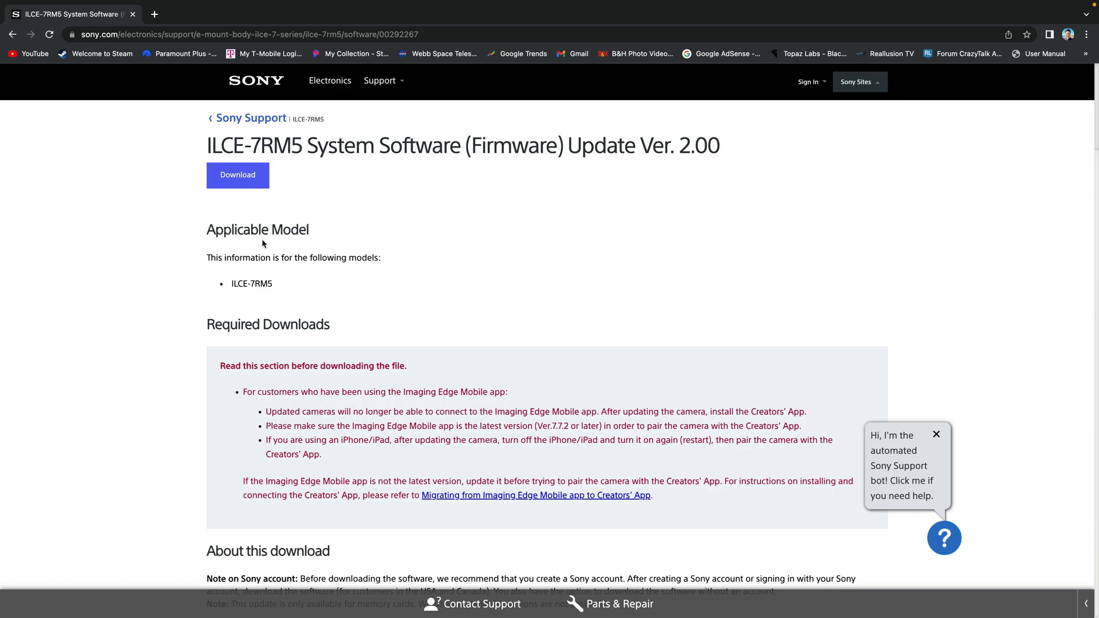
pyautogui.click(237, 174)
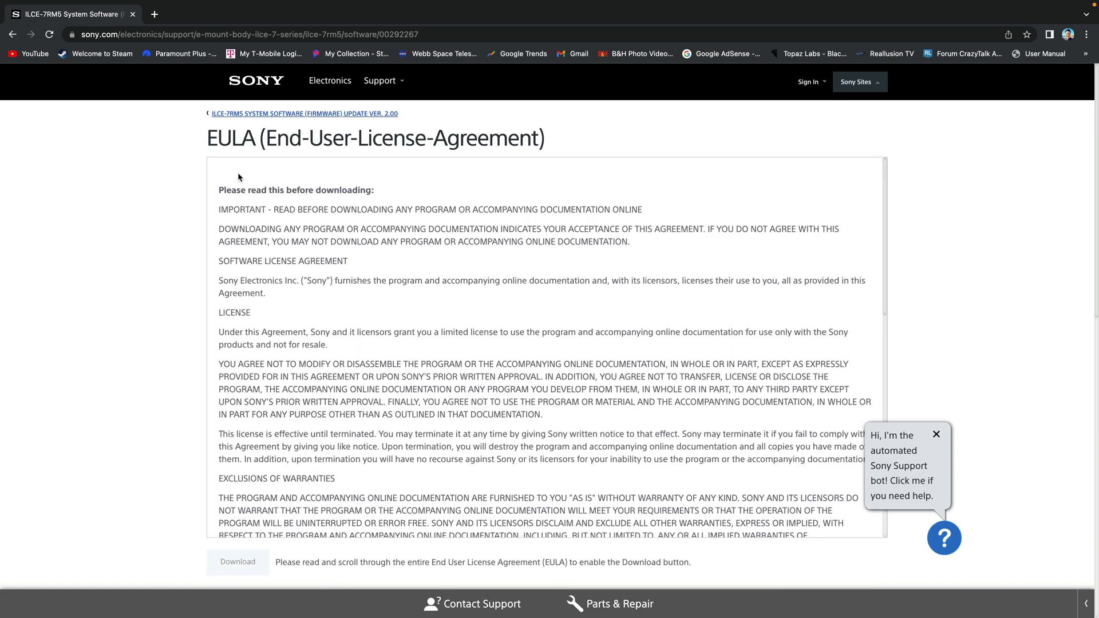
# - Read the EULA through to its end so the Download button becomes enabled
pyautogui.scroll(-3)
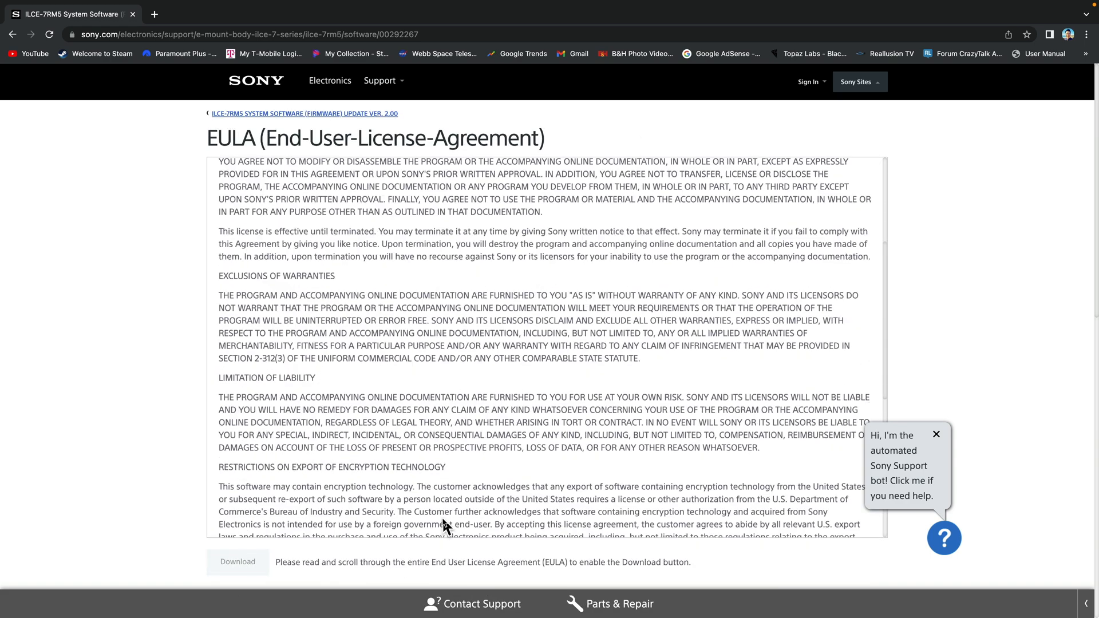
pyautogui.scroll(-3)
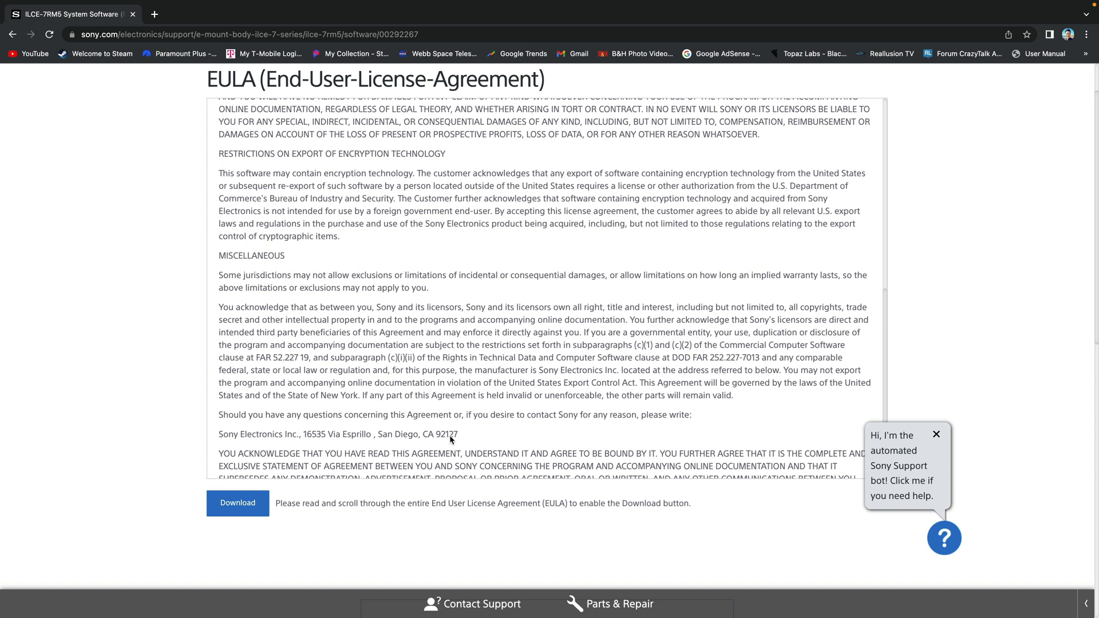
pyautogui.scroll(-3)
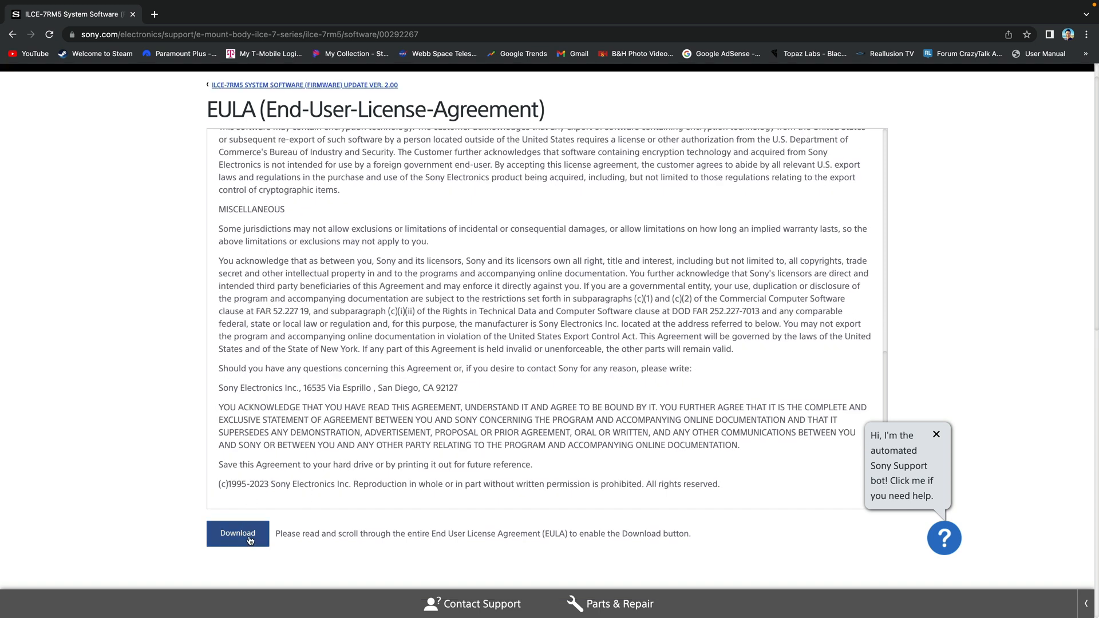
pyautogui.click(238, 534)
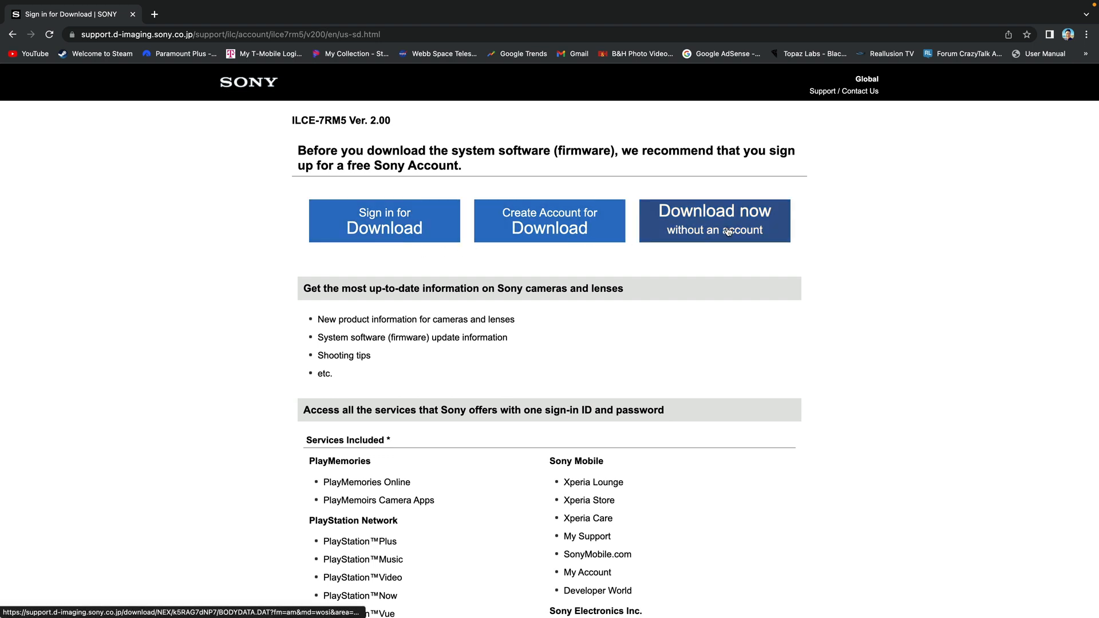
pyautogui.moveTo(432, 279)
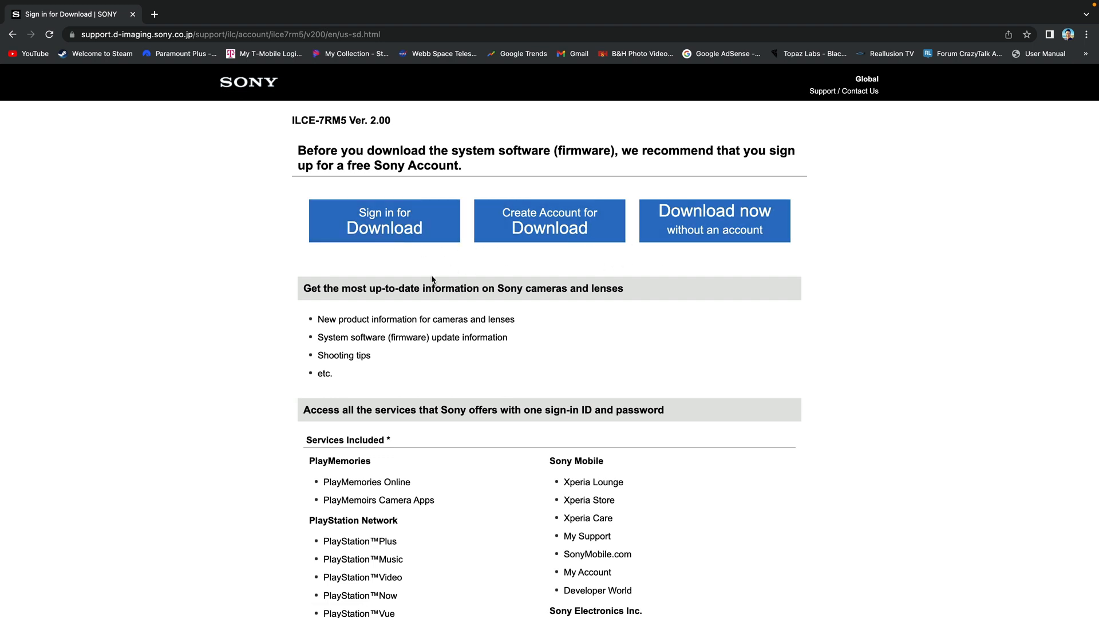
pyautogui.click(383, 220)
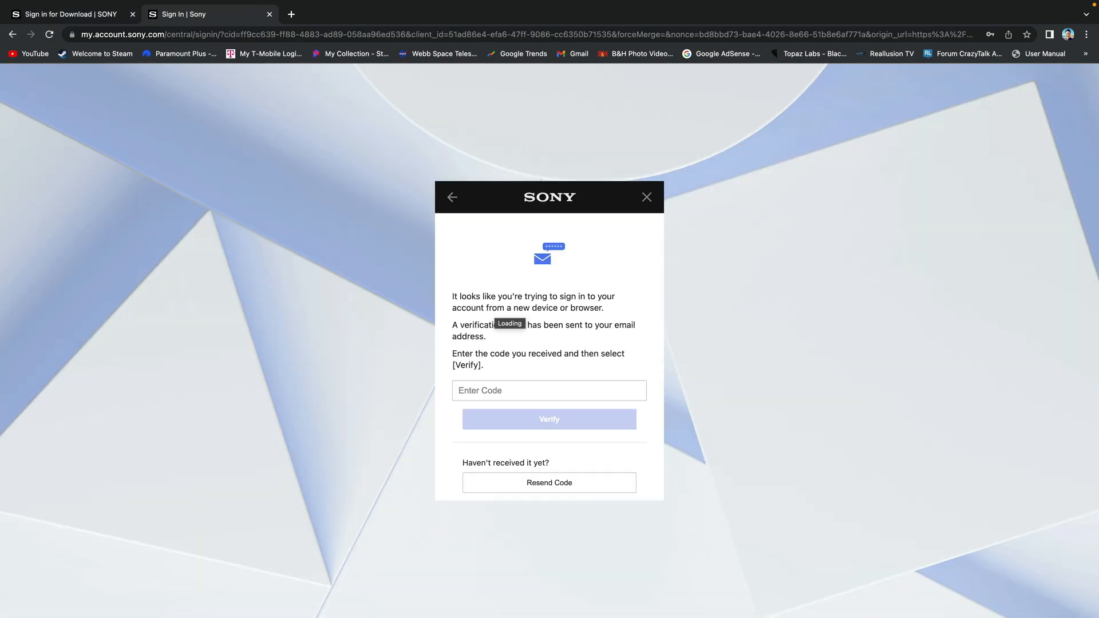
pyautogui.write('3')
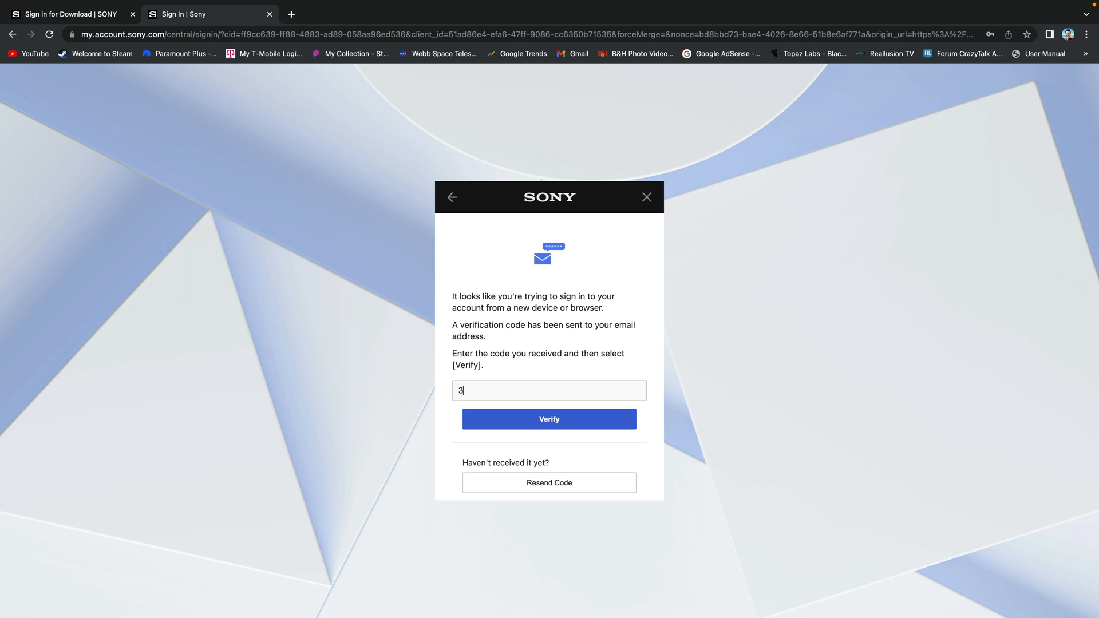
pyautogui.write('2553')
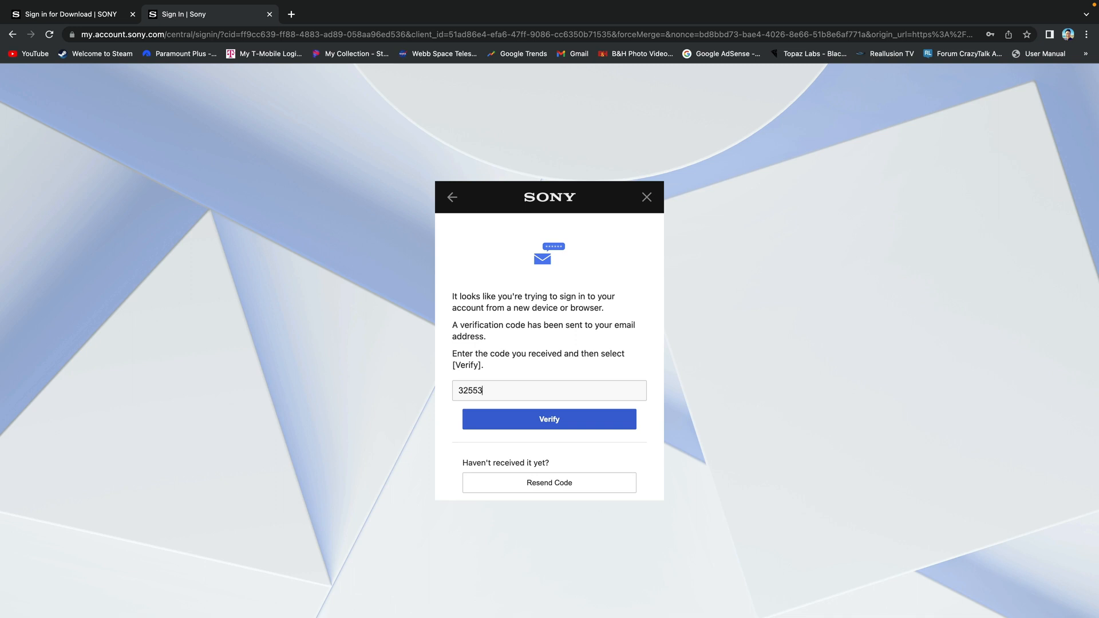
pyautogui.click(549, 419)
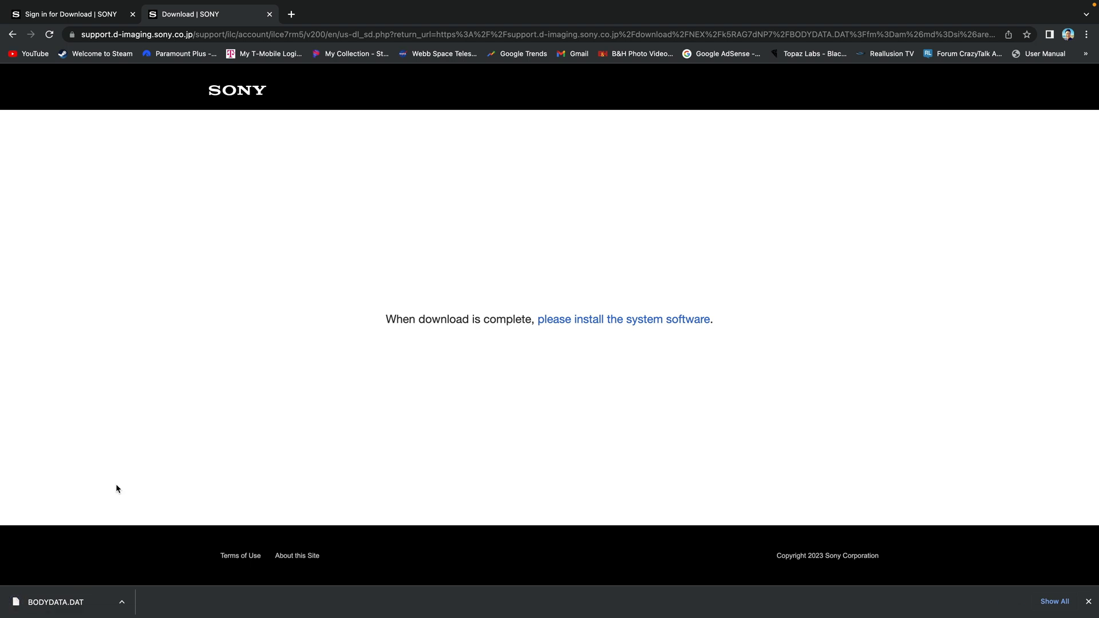
pyautogui.moveTo(278, 4)
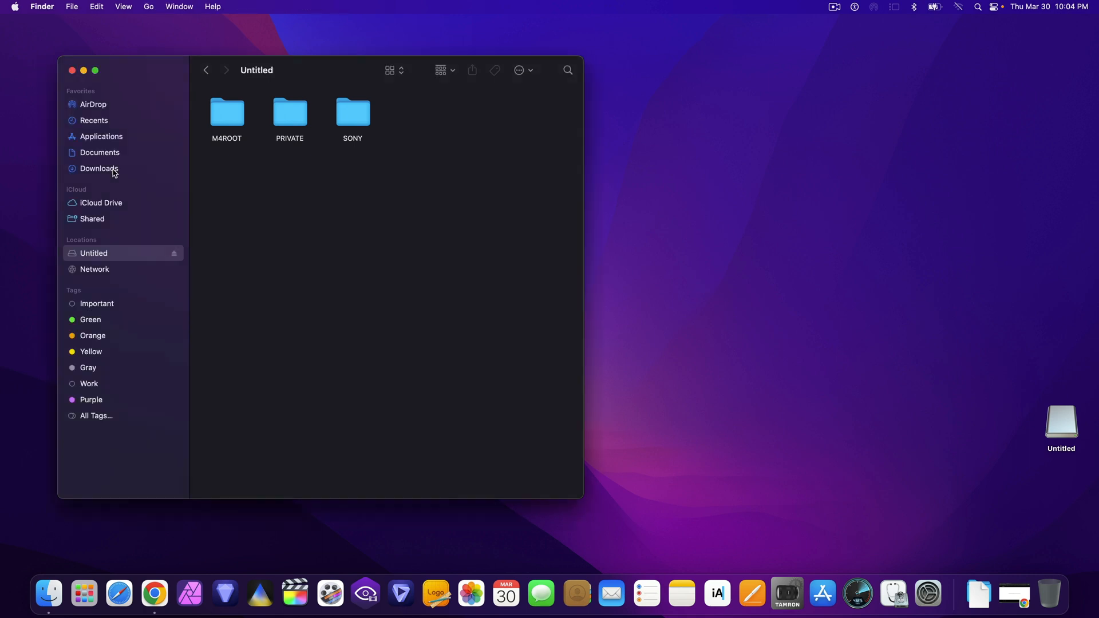
# - Show the Downloads folder containing the downloaded BODYDATA.DAT file
pyautogui.click(98, 168)
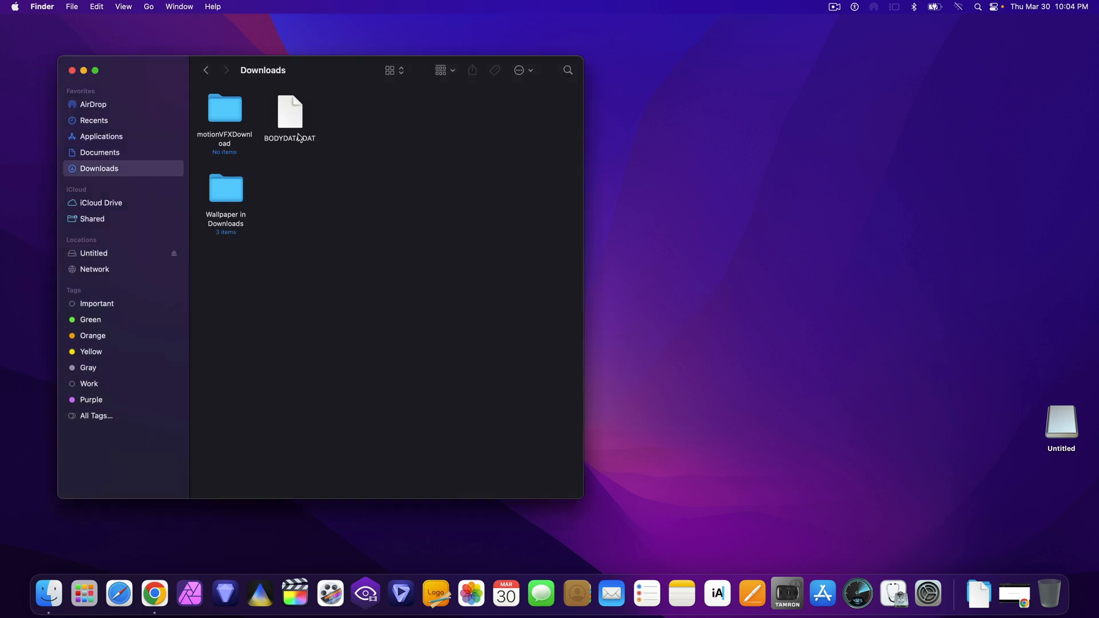
pyautogui.moveTo(290, 116)
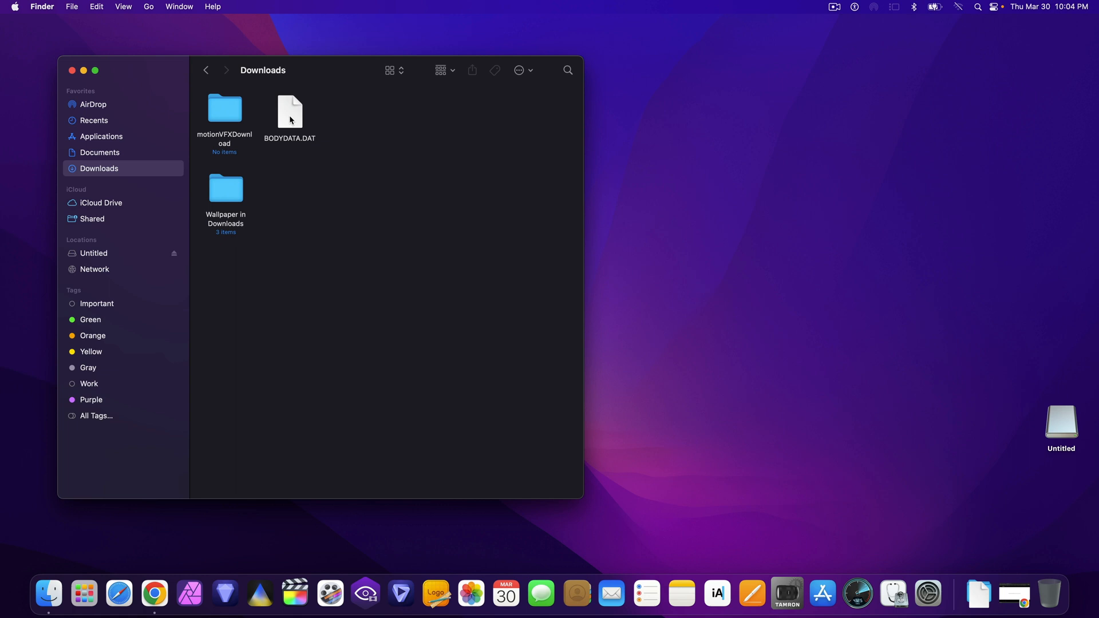
pyautogui.moveTo(287, 117)
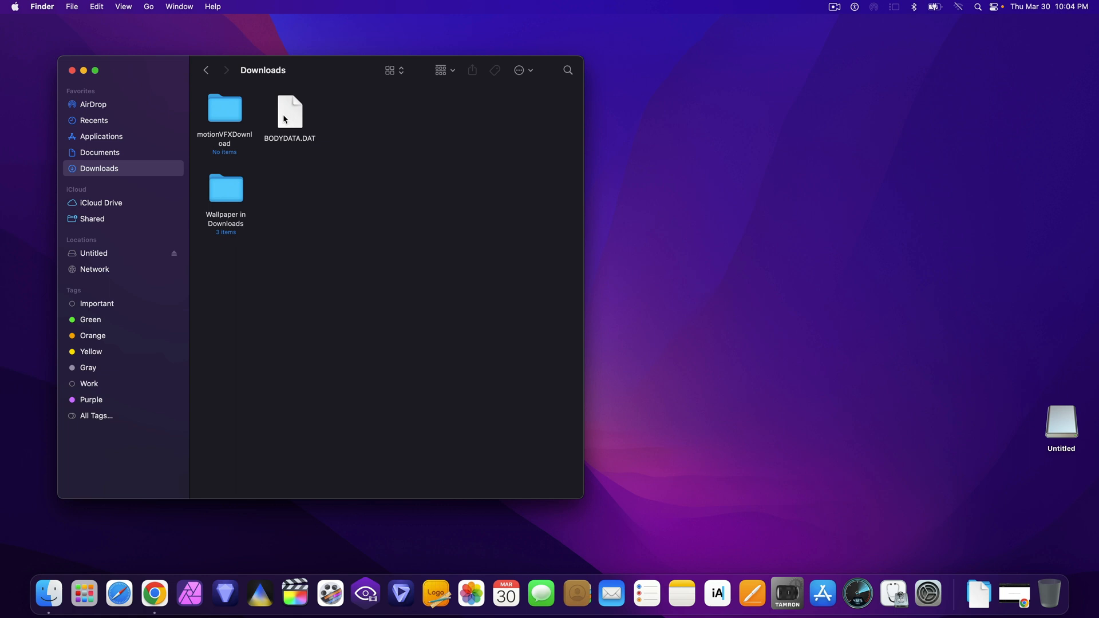
pyautogui.moveTo(296, 118)
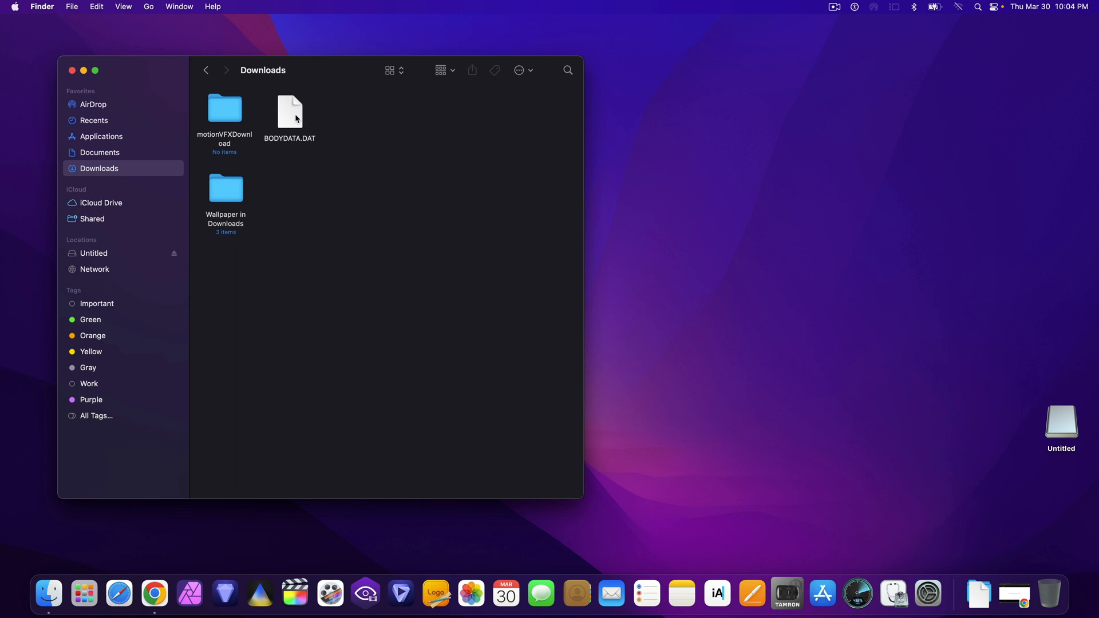
pyautogui.moveTo(98, 259)
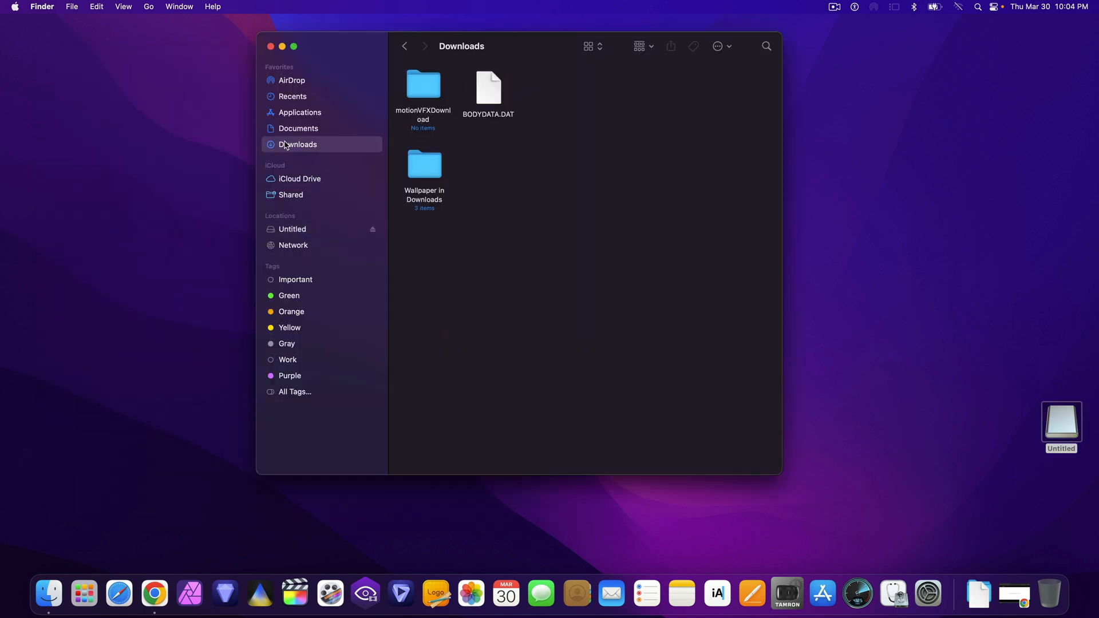
# - Place BODYDATA.DAT at the Untitled card's root beside M4ROOT, PRIVATE and SONY
pyautogui.click(488, 89)
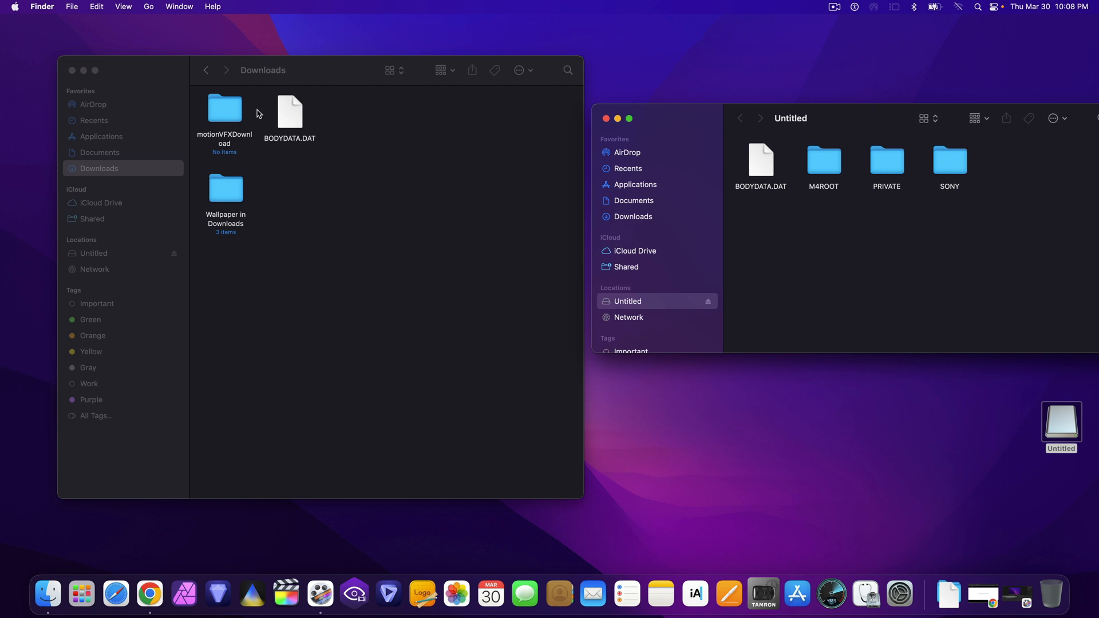
pyautogui.moveTo(661, 214)
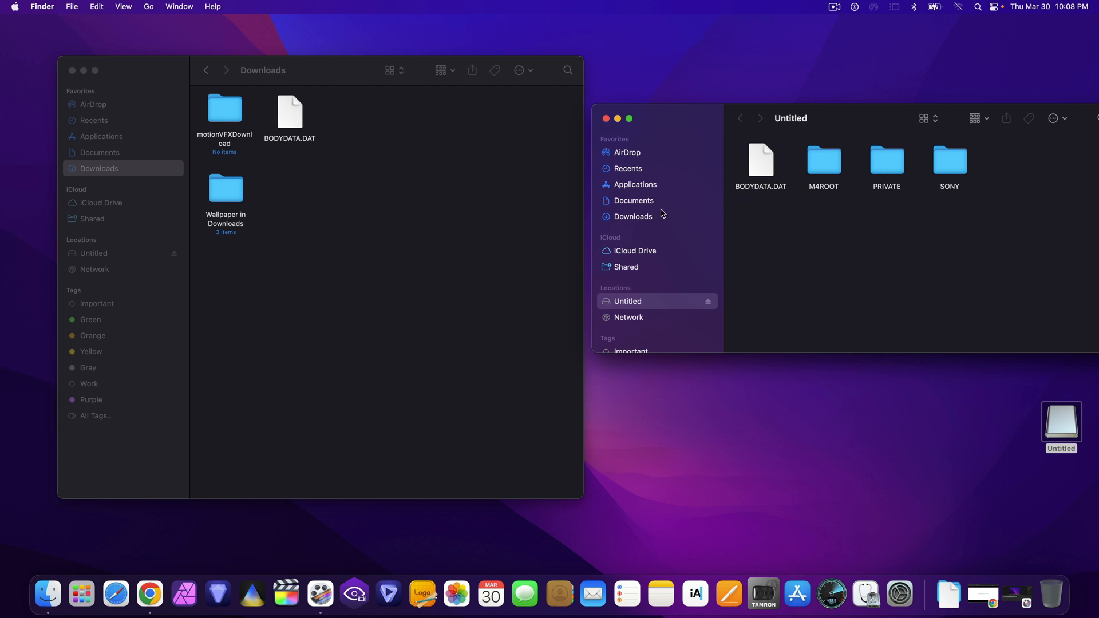
pyautogui.moveTo(706, 230)
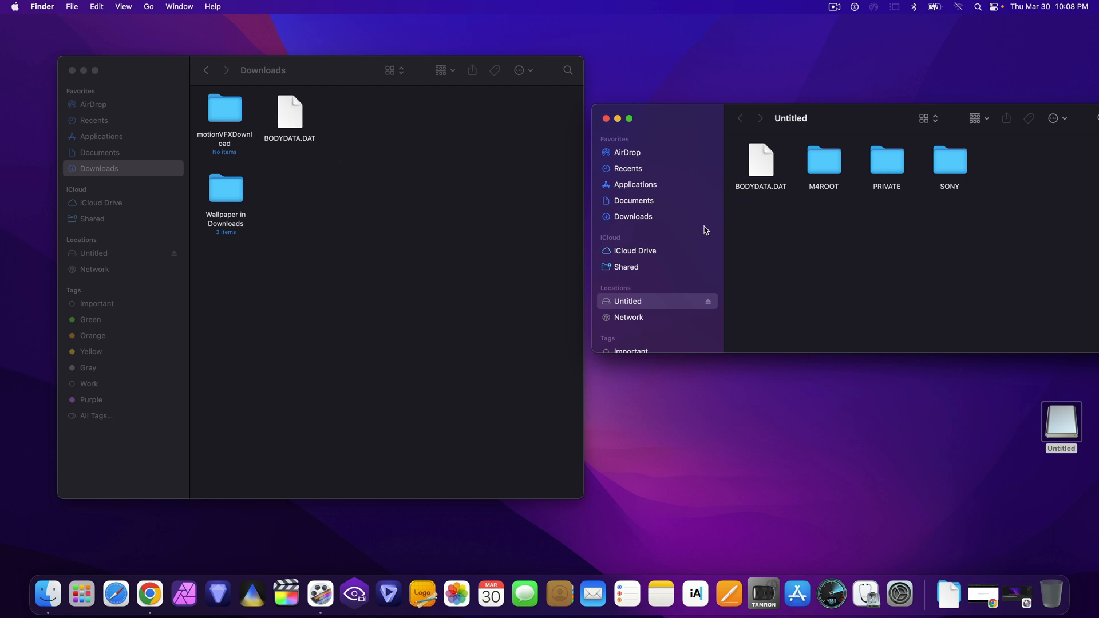
pyautogui.moveTo(777, 204)
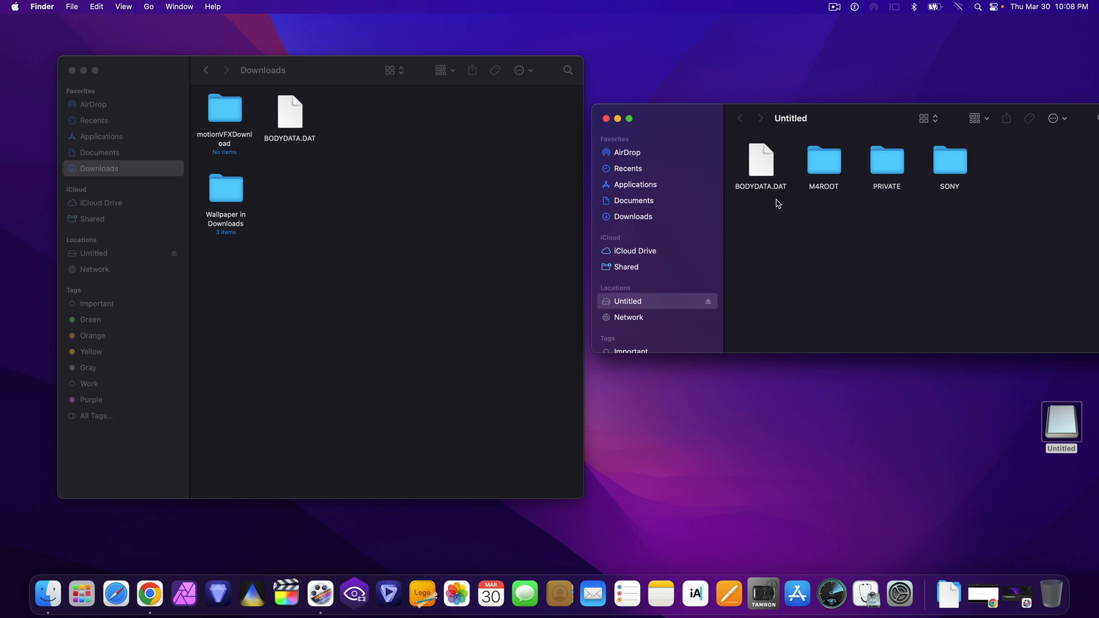
pyautogui.click(175, 258)
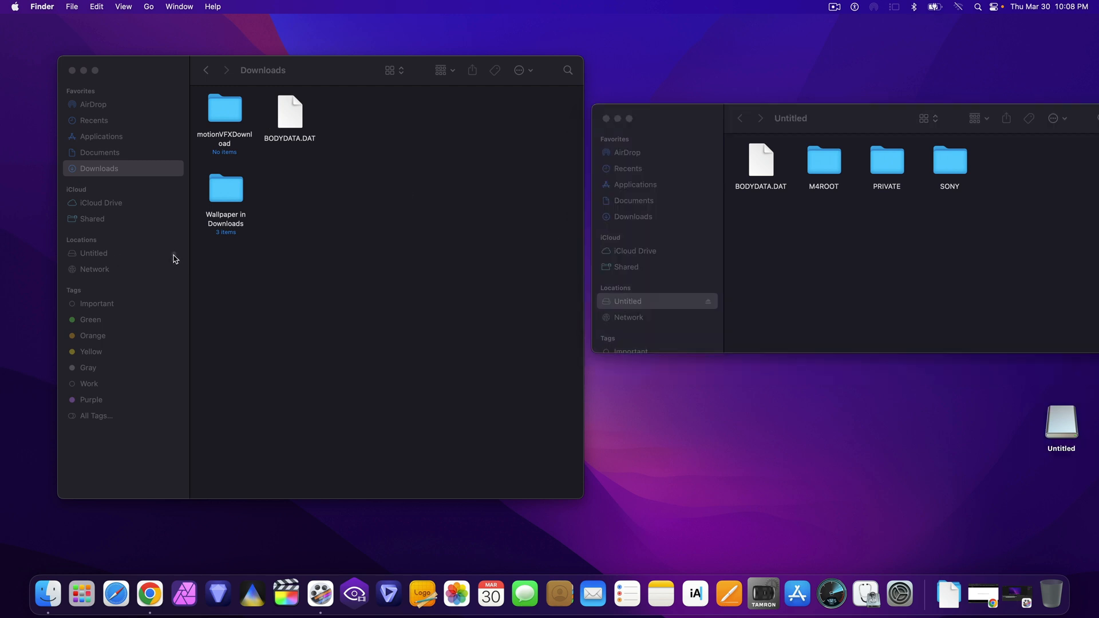